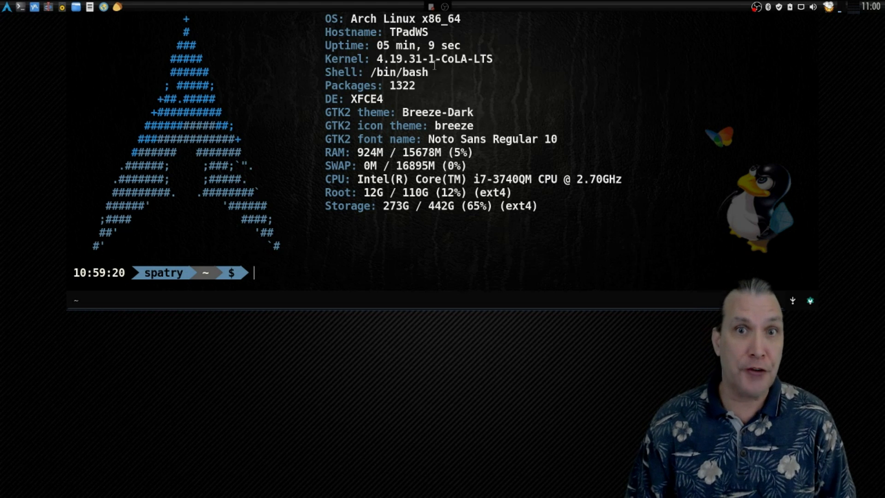
Hide the drop-down terminal showing the system info readout
double_click(453, 59)
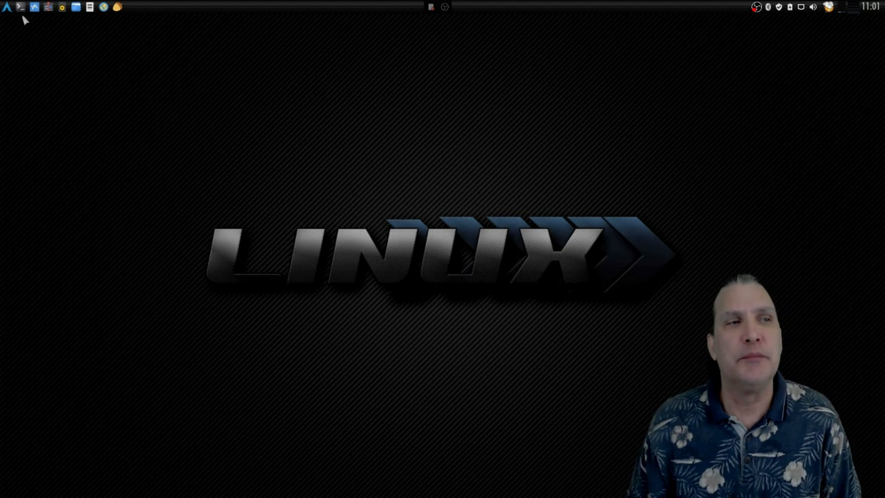
Reopen the drop-down terminal from the top-panel launcher
left_click(21, 7)
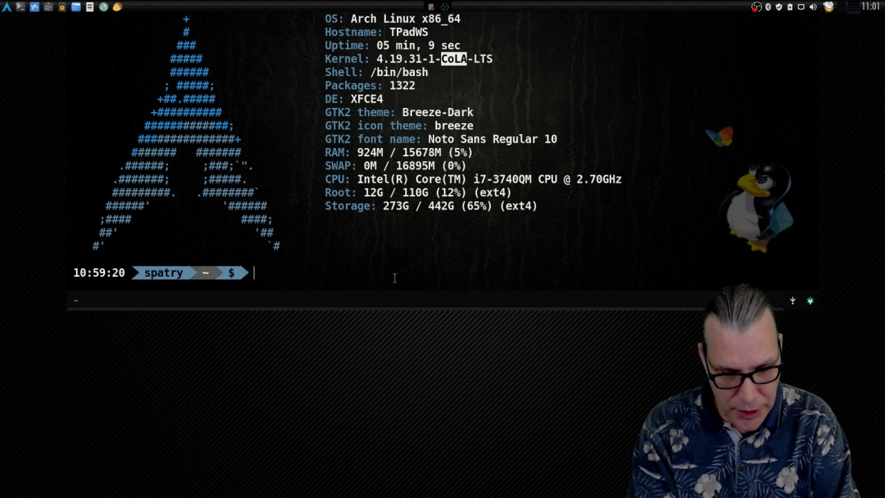
Run gksu gedit /bin/alsi to edit the alsi script as administrator
type("gksu")
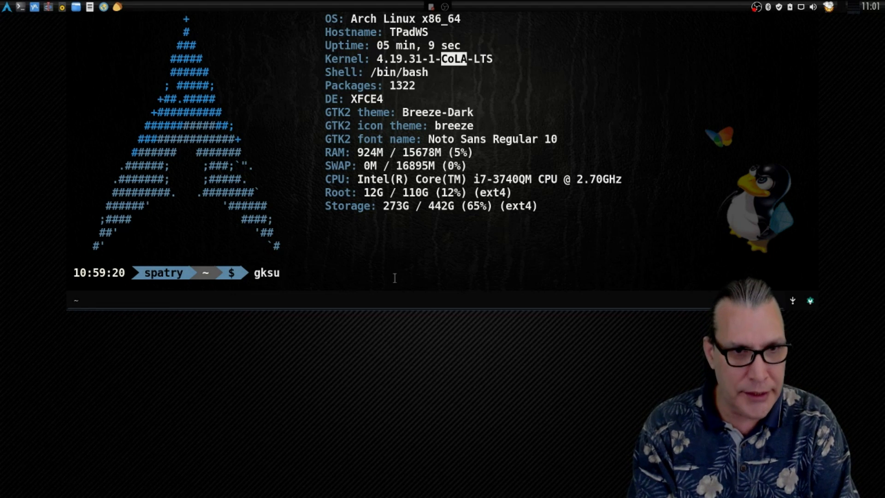
type("gedit /")
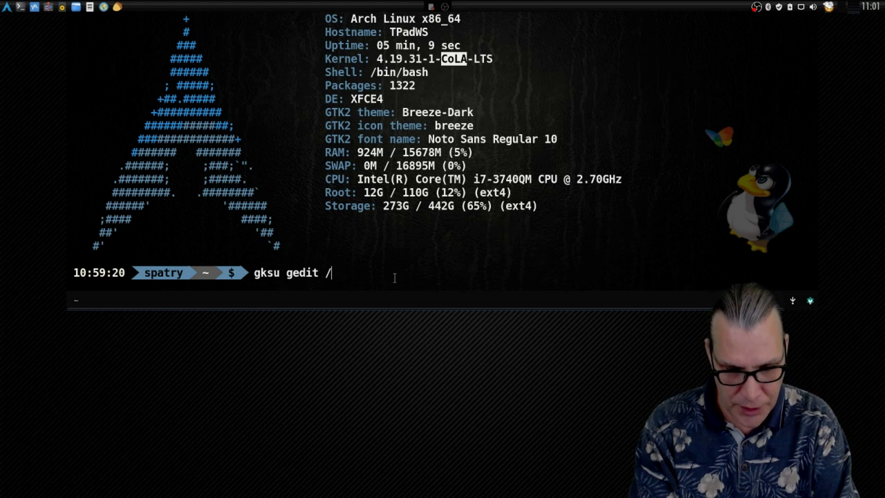
type("bin")
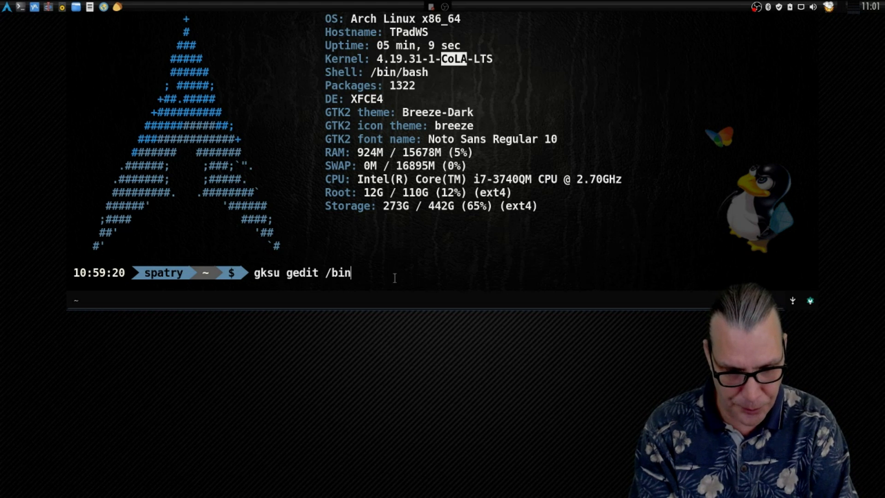
type("al")
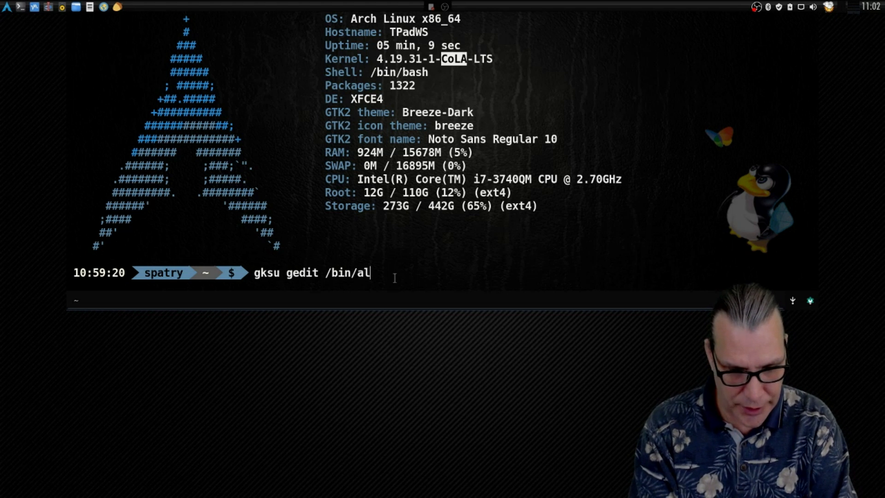
type("si")
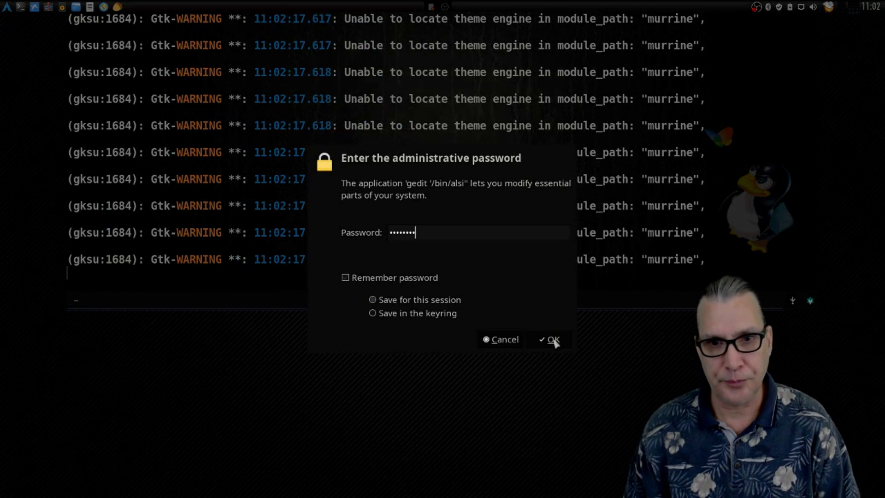
Confirm the admin password and type uname -r into the KERNEL block's backticks
left_click(553, 339)
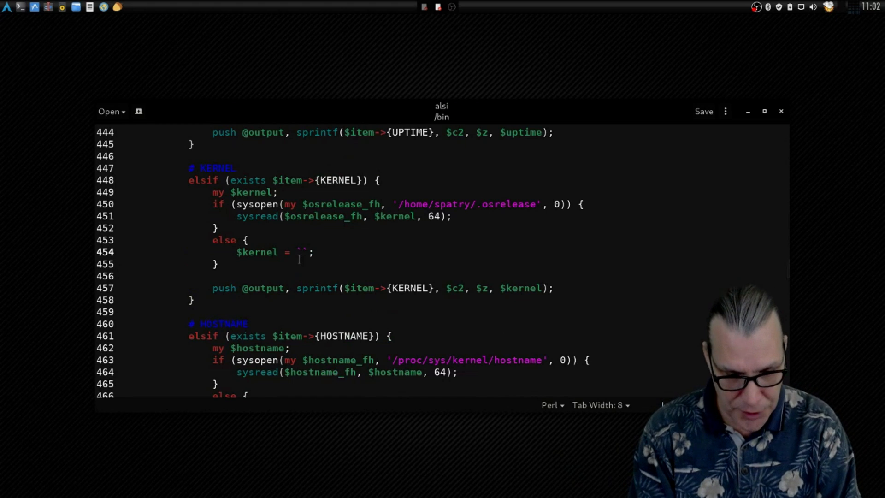
type("uname")
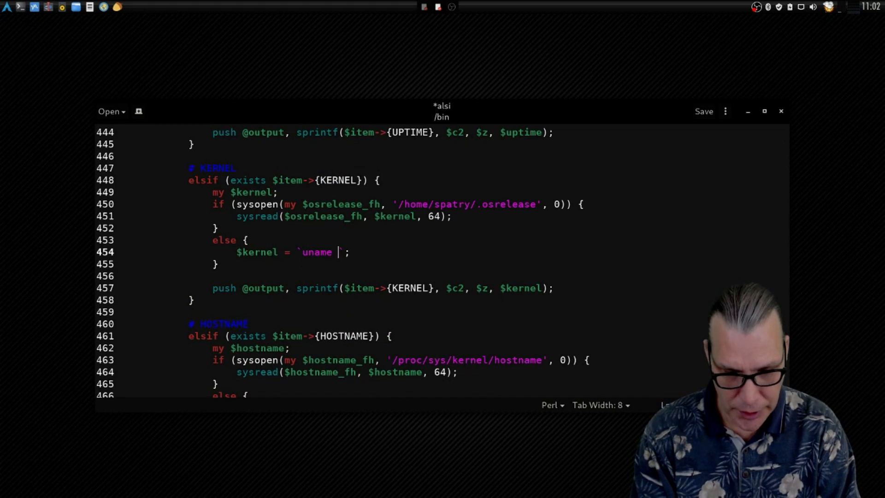
type("-r")
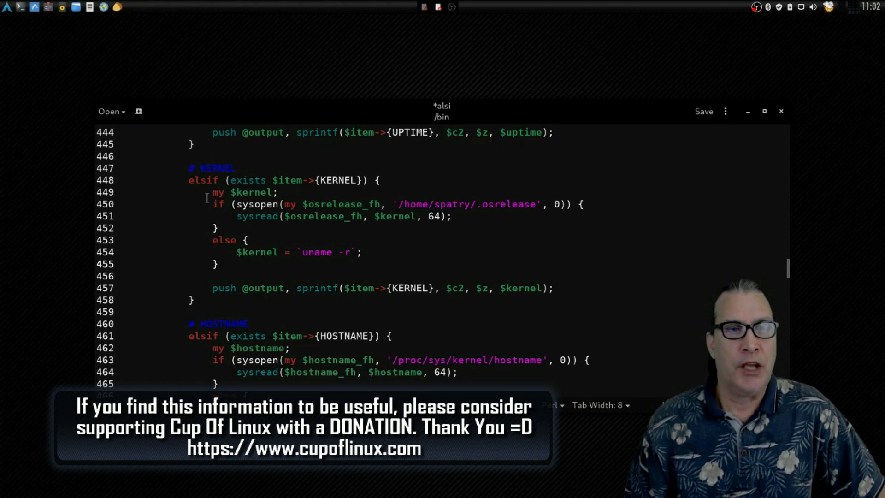
Delete the uname -r fallback and highlight the ~/.osrelease path the script reads
left_click_drag(188, 167, 218, 264)
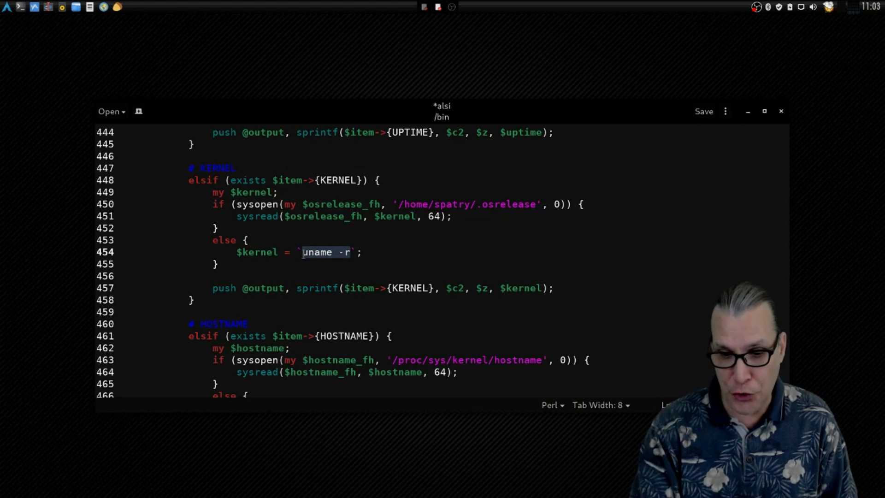
key("Delete")
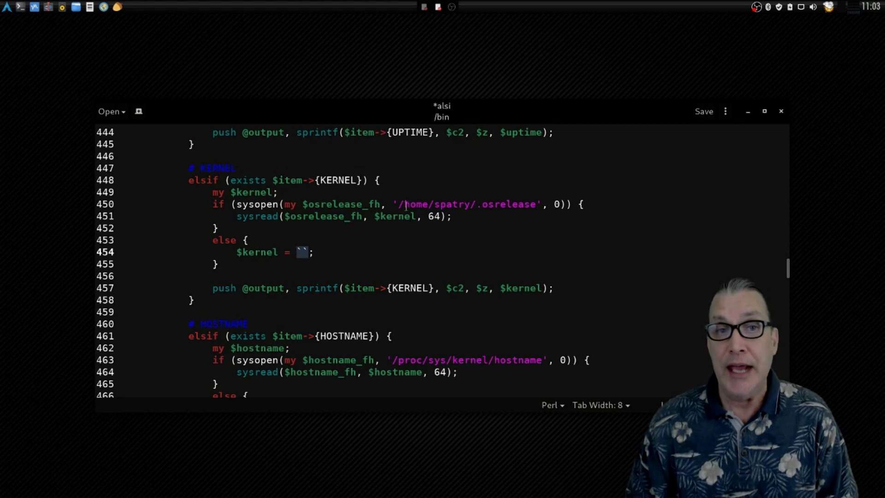
left_click_drag(399, 203, 533, 204)
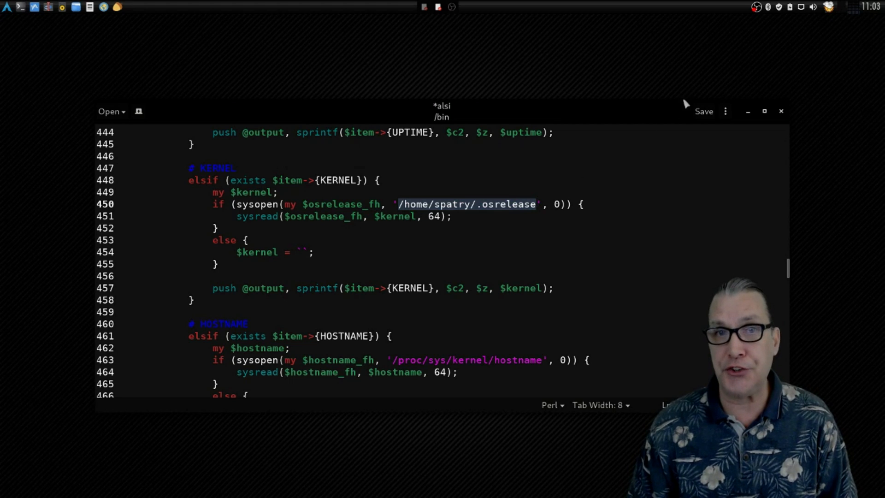
left_click(704, 111)
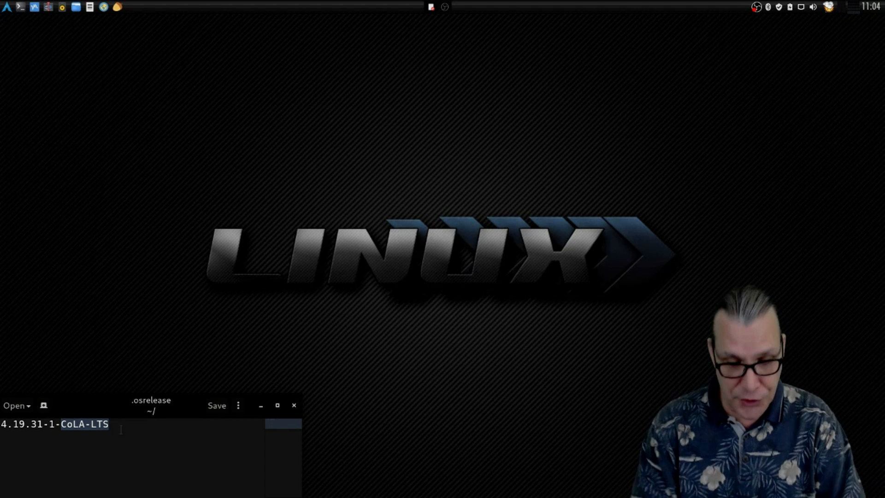
Replace CoLA-LTS with GOODBYE MANJARO in ~/.osrelease and save
type("GOODBYE MAN")
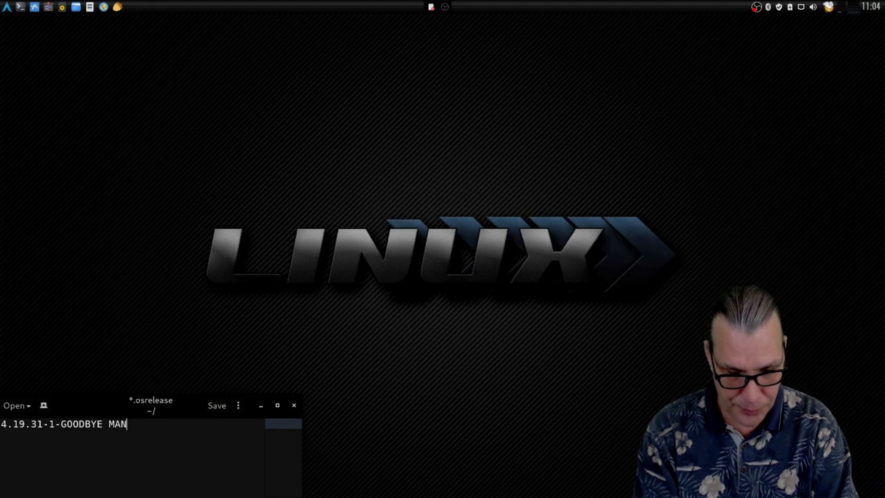
type("JARO")
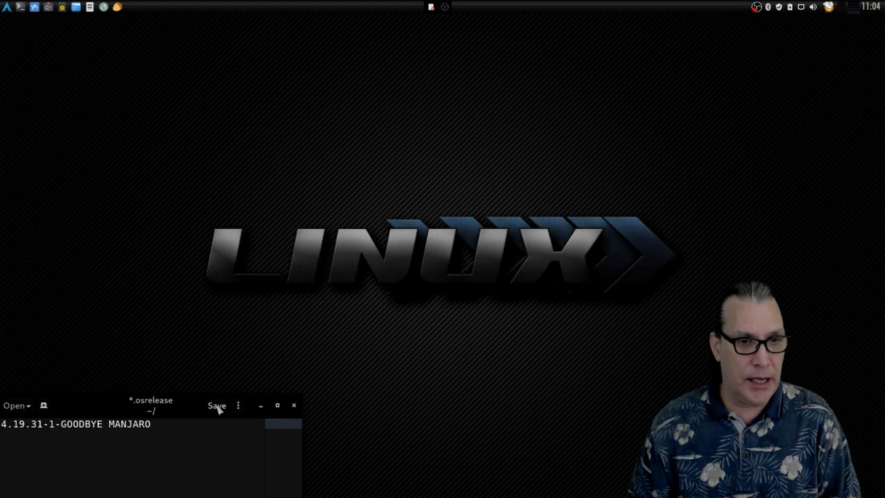
left_click(217, 405)
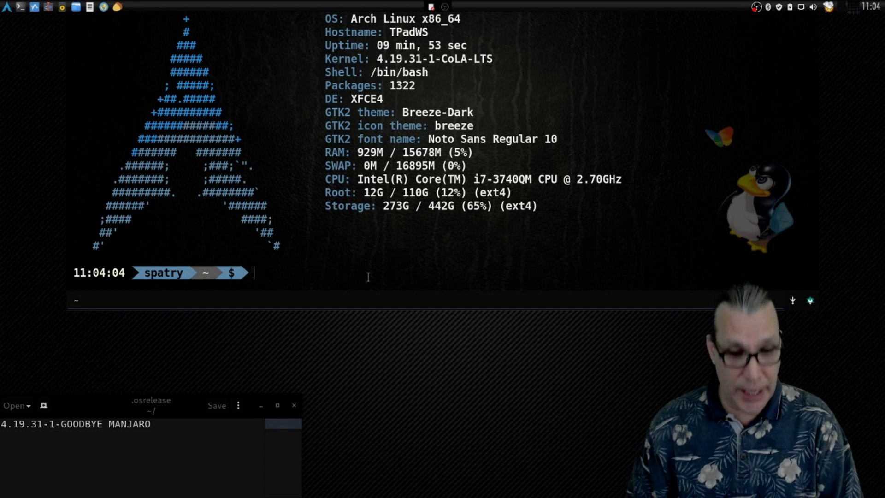
Run source .bashrc to show Kernel: 4.19.31-1-GOODBYE MANJARO, then type uname -r
type("source .bas")
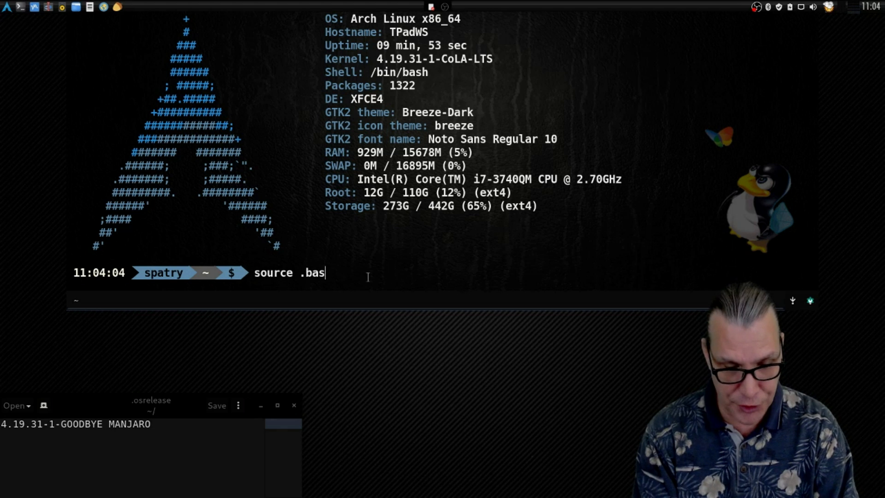
type("hrc")
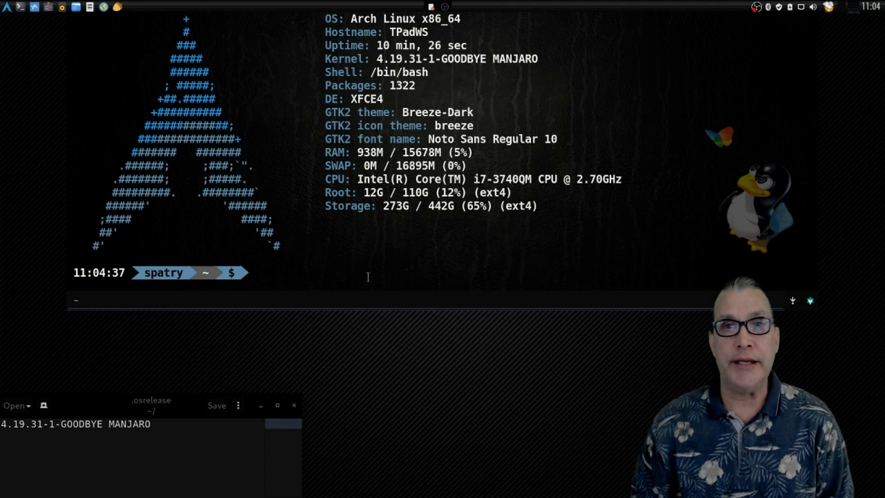
left_click(254, 273)
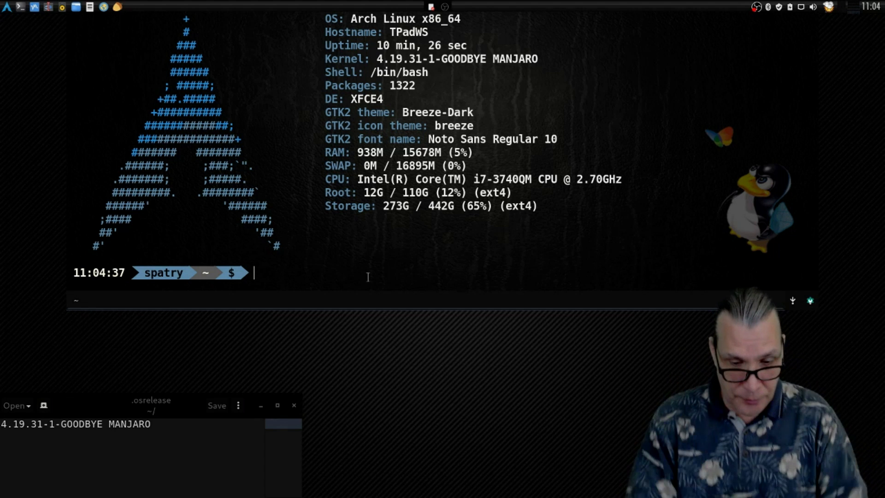
type("uname")
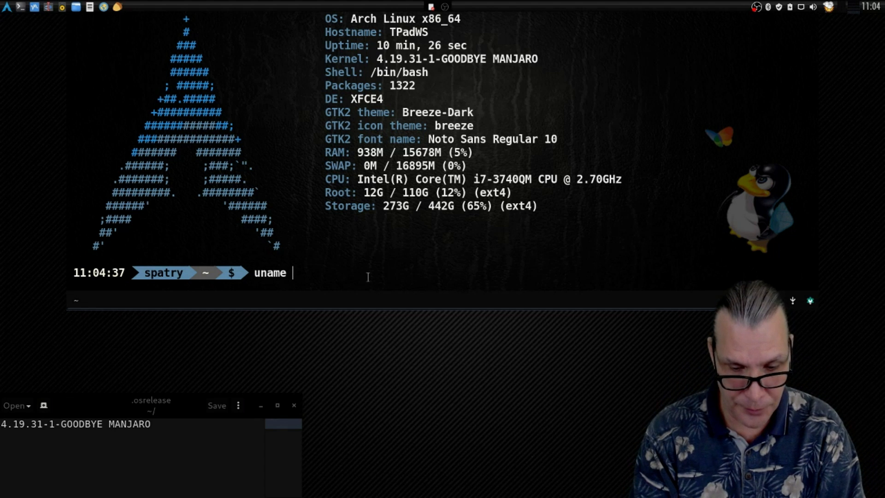
type("-r")
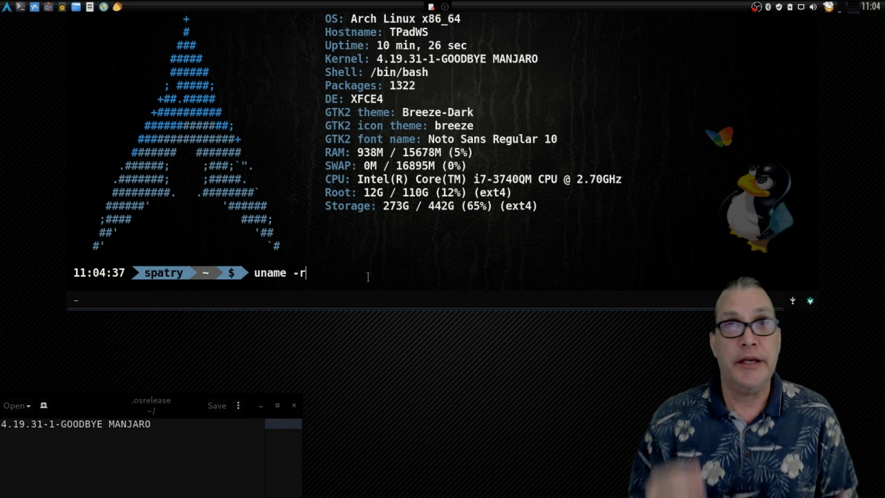